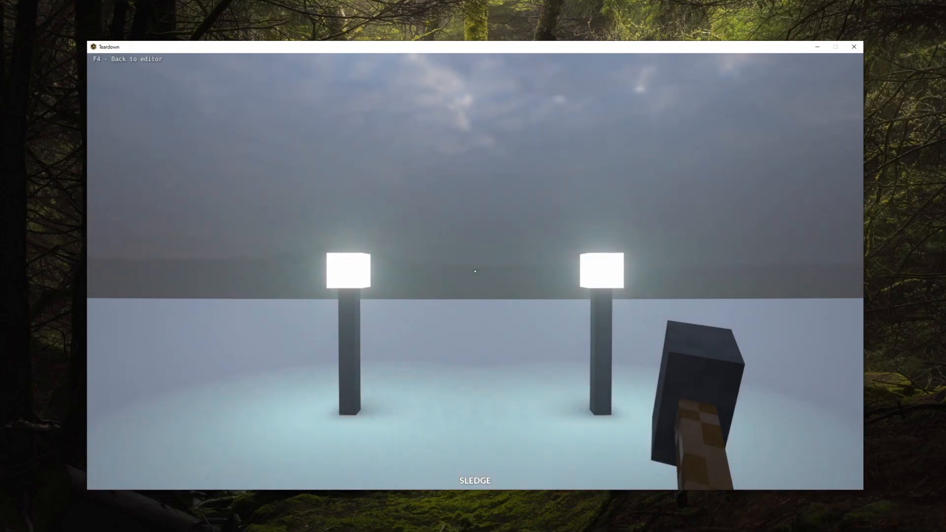
mouse_move(475, 272)
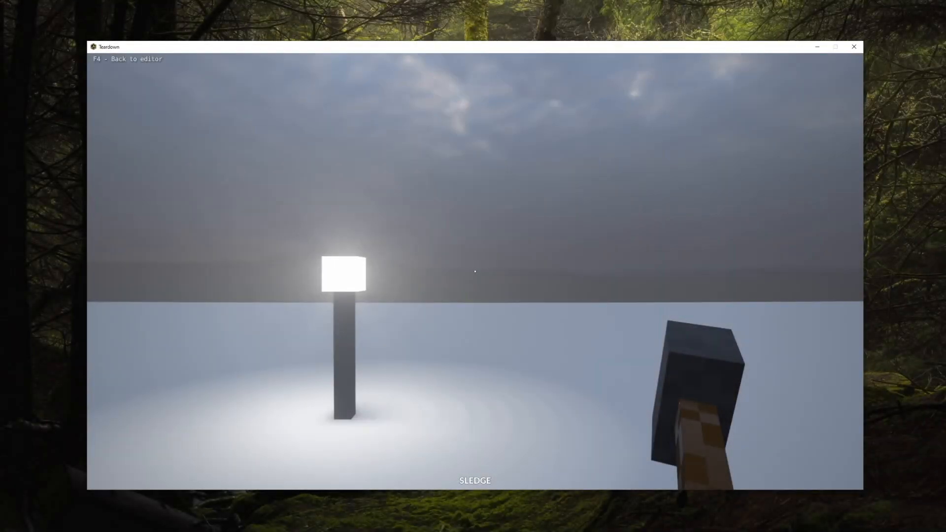
Tag the lamp's light source 'mylight', start blink.lua's init(), and view the FindLight docs
key("f4")
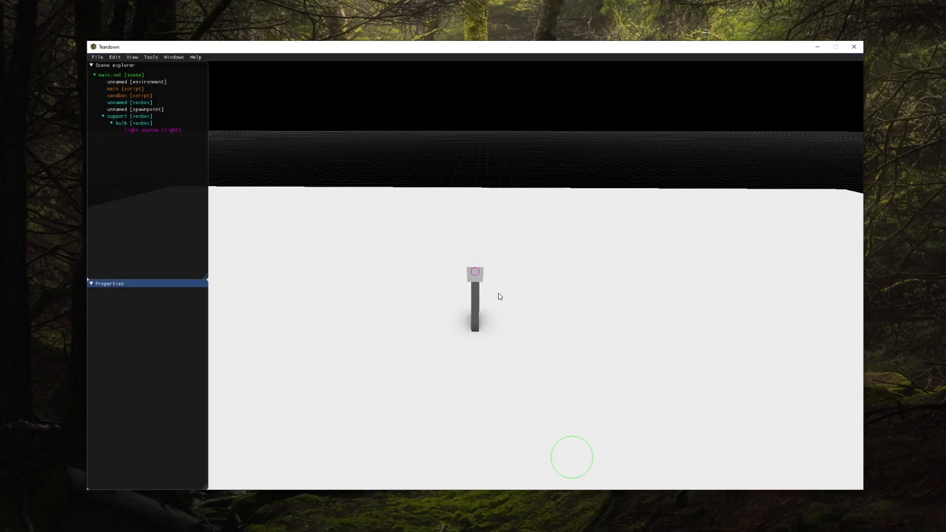
left_click(151, 129)
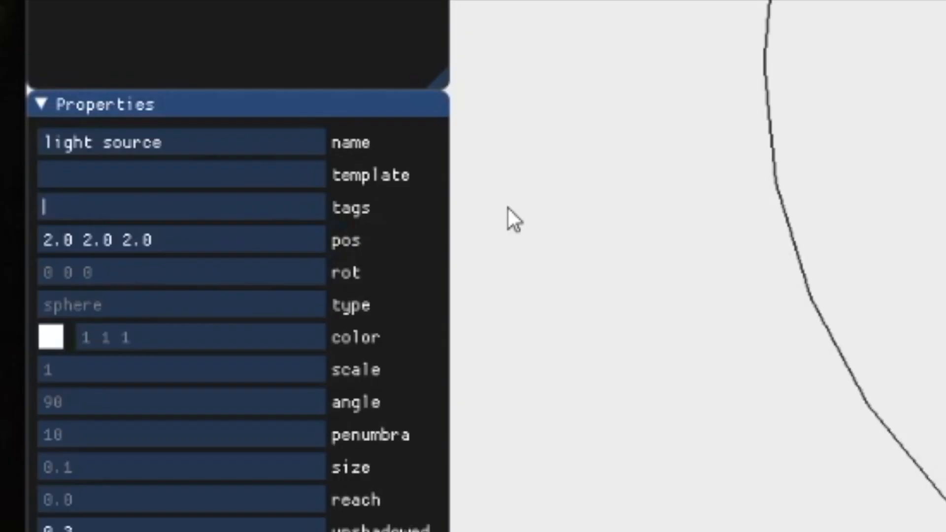
type("mylight")
type("func")
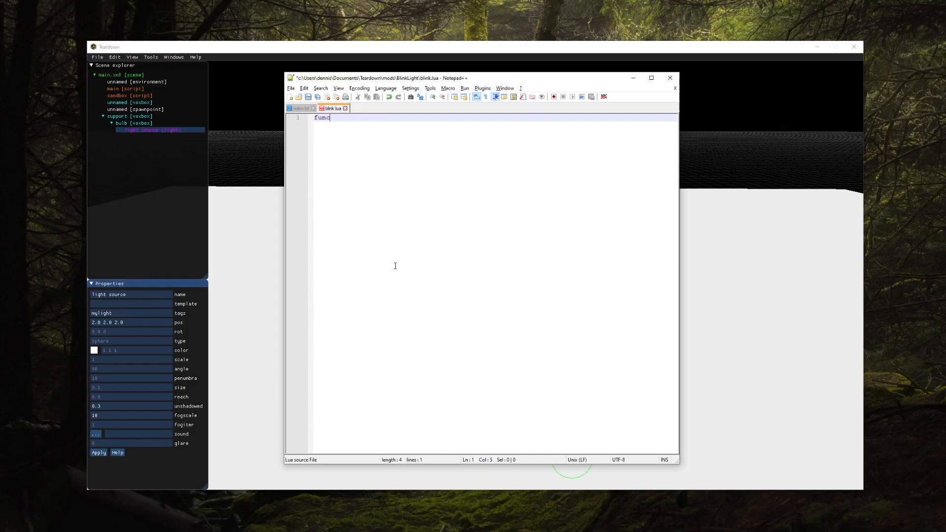
type("tion init()")
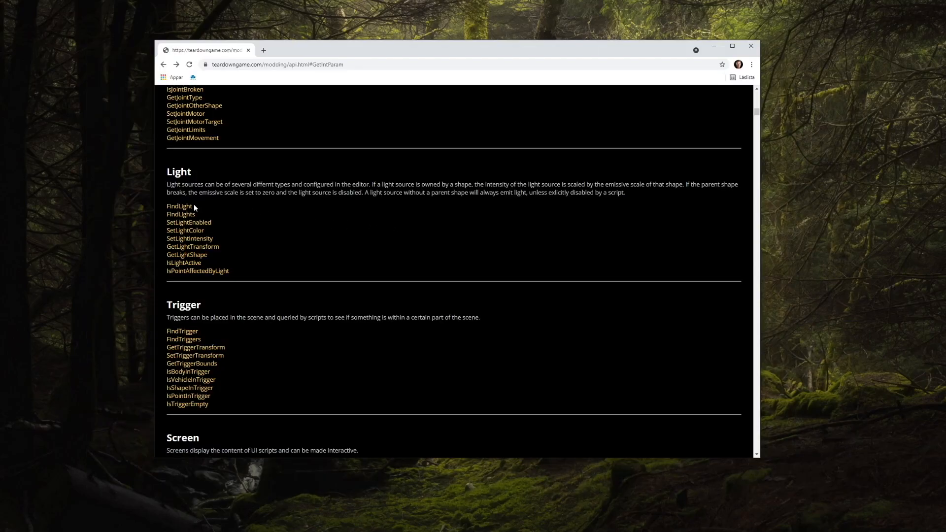
left_click(178, 206)
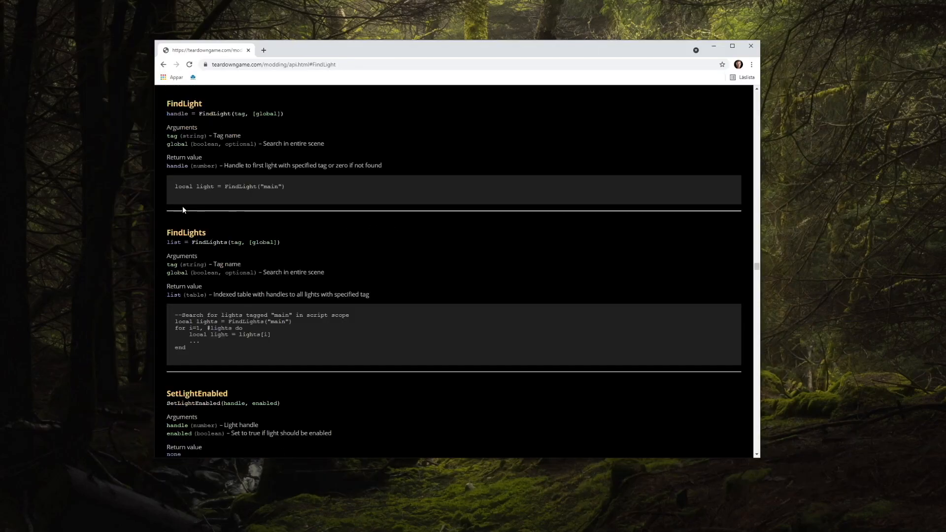
mouse_move(237, 120)
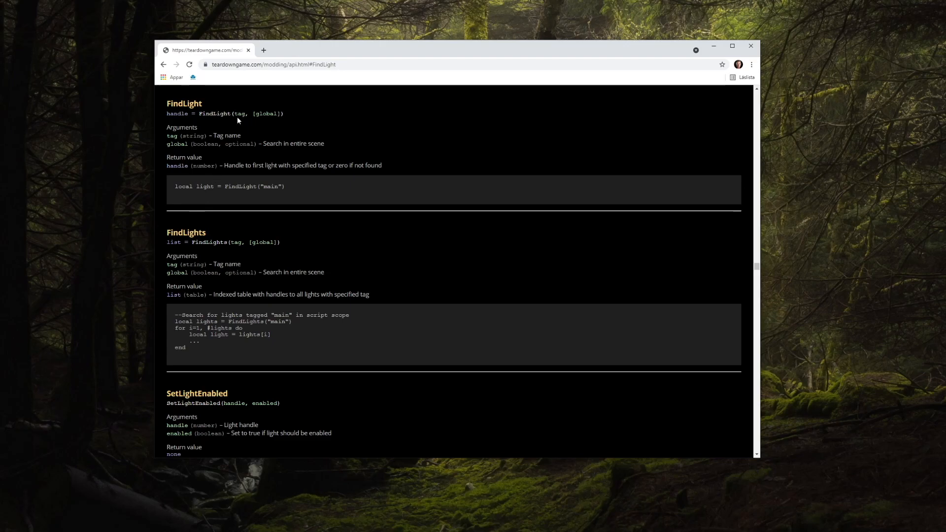
mouse_move(236, 155)
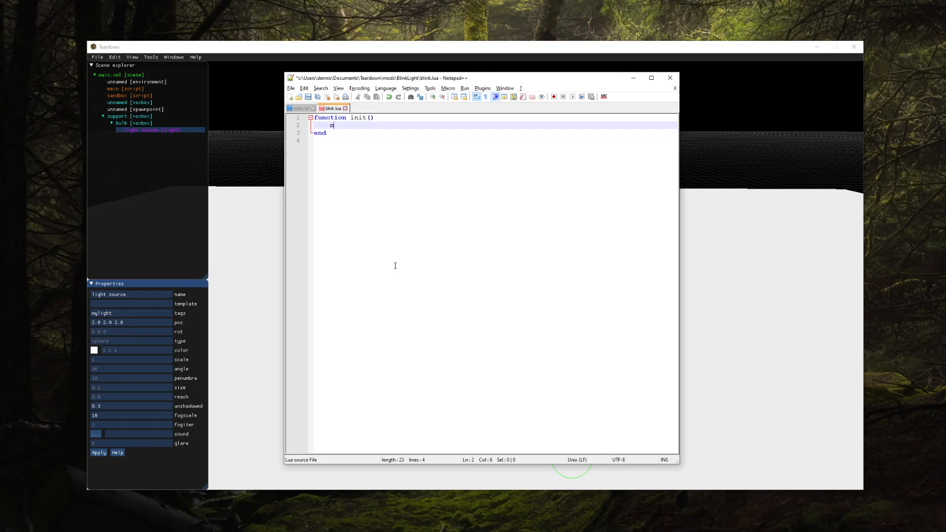
Write init() storing FindLight("mylight") in myLight and printing it with DebugPrint(myLight)
type("yLight = FindLight(\"mylight")
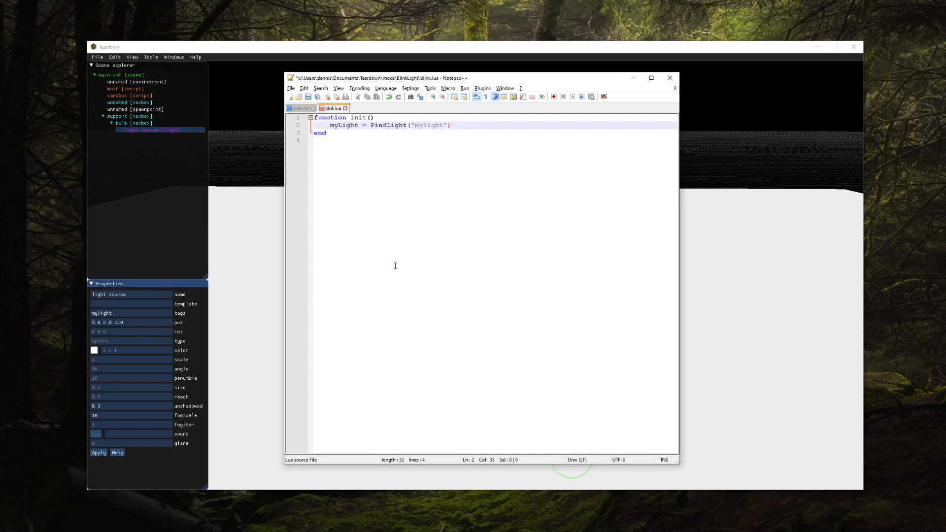
key("Return")
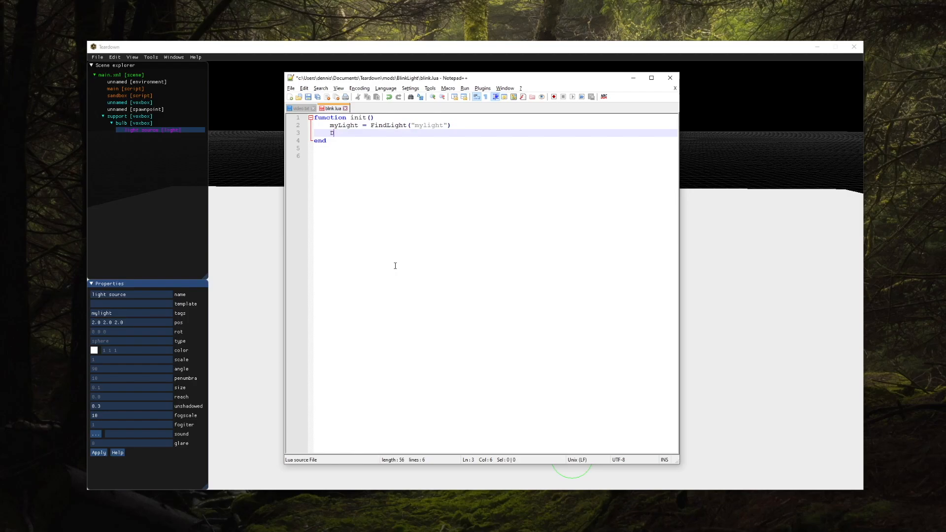
type("DebugPrint (")
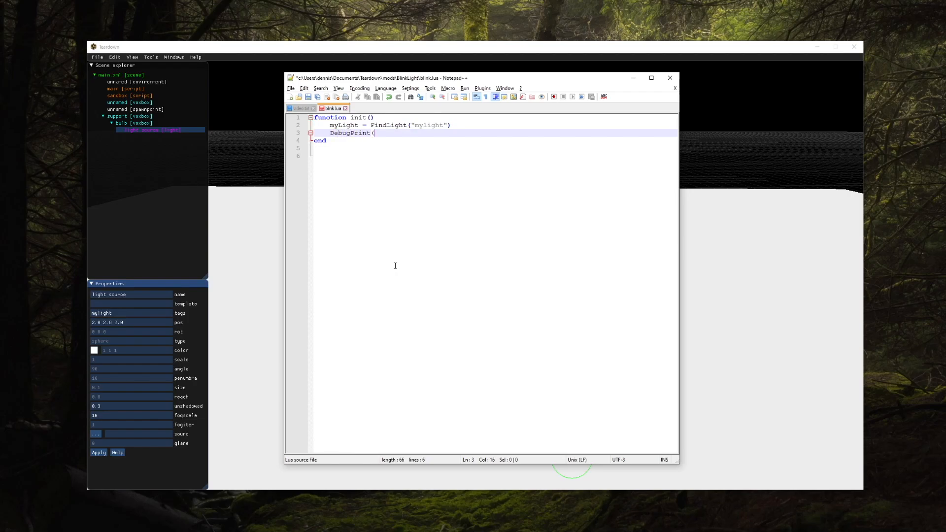
type("myLight)")
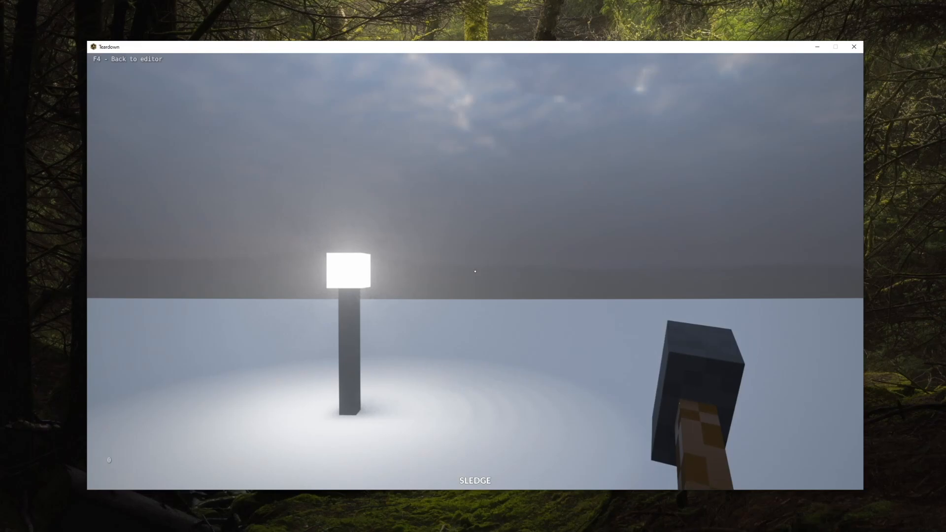
Stop the blink-script play test and return to the Teardown editor
key("f4")
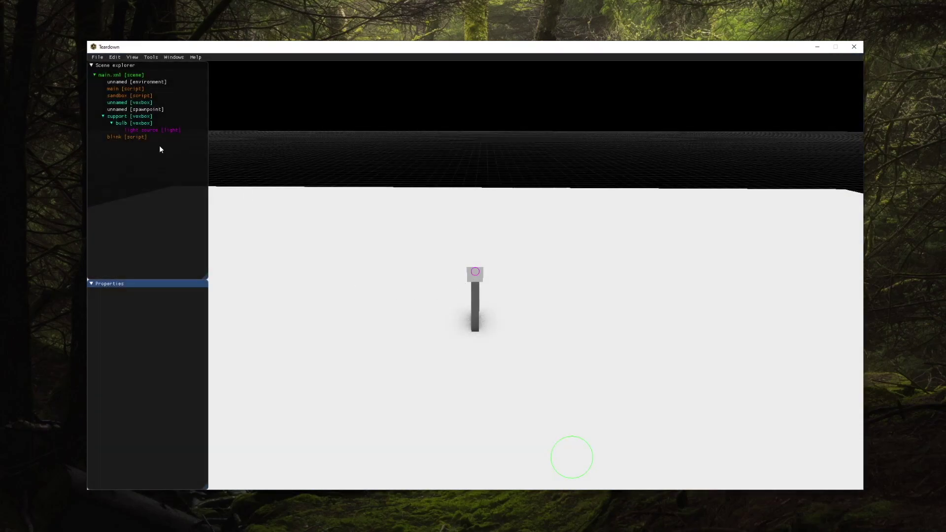
Cut the support lamp post, paste it inside the blink script, and end the play test
right_click(118, 116)
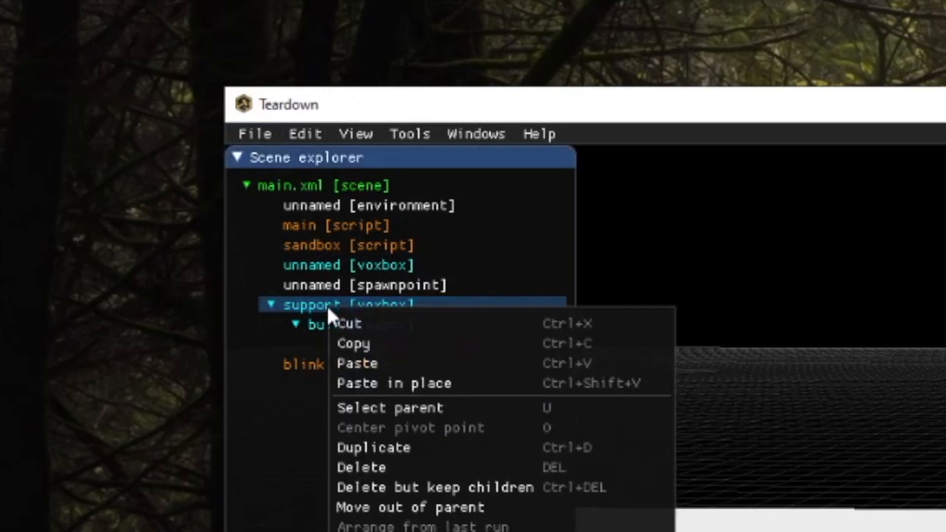
left_click(360, 468)
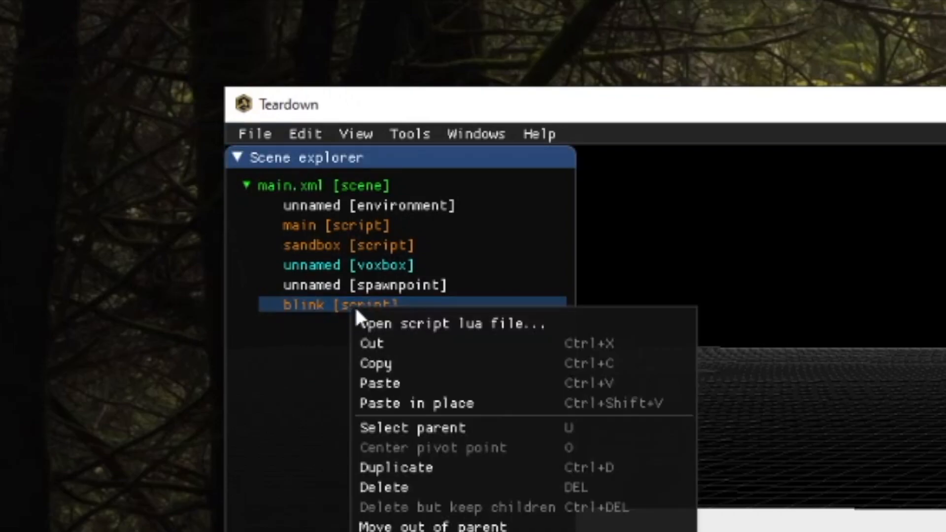
mouse_move(415, 403)
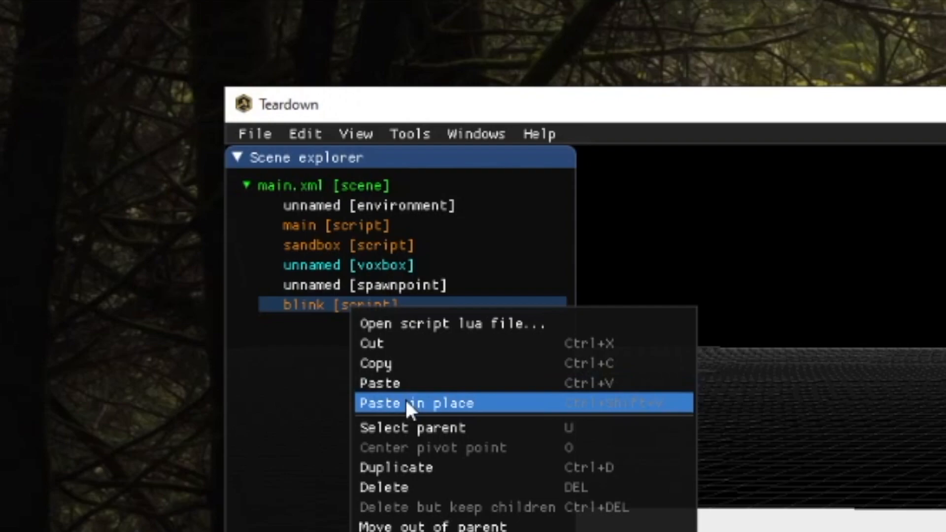
left_click(415, 403)
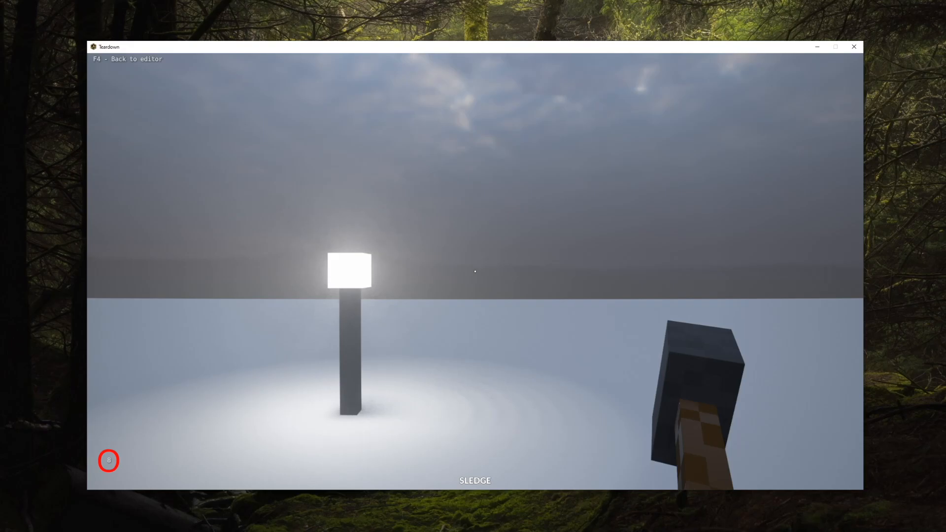
key("f4")
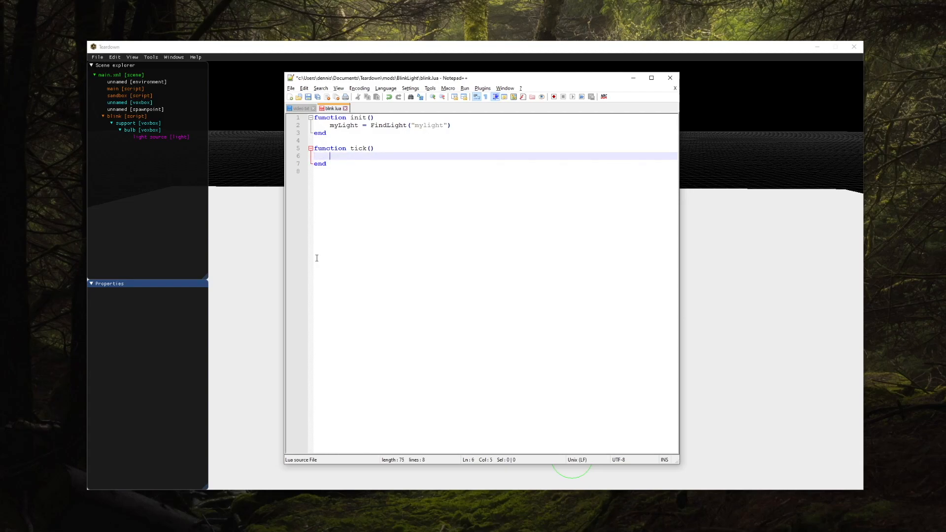
Call SetLightEnabled(myLight, ...) in tick(), replacing true with the frame % ... < 30 condition
type("SetLightEnabled(myLight, true")
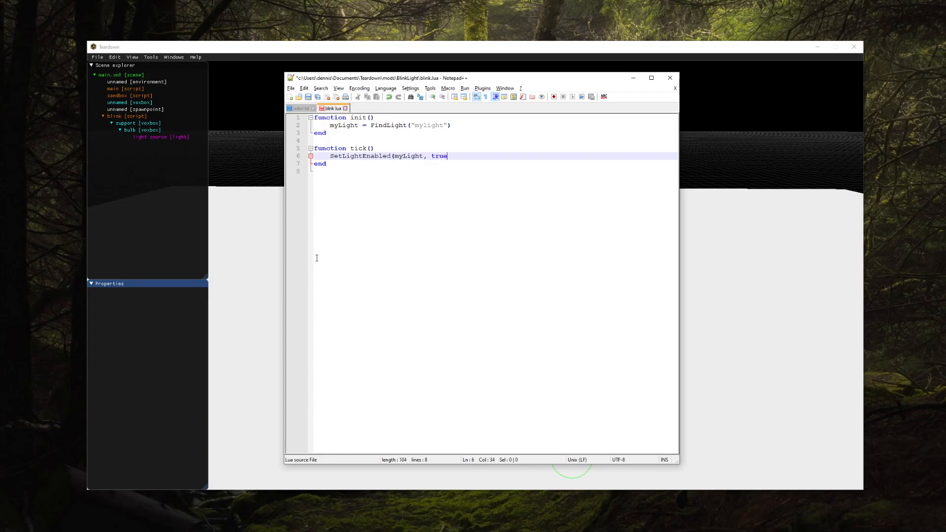
double_click(439, 155)
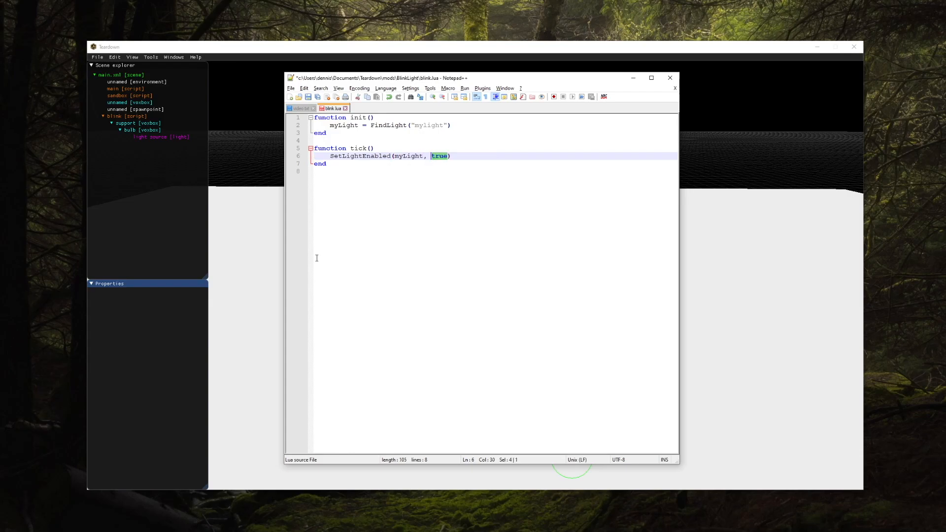
type("false")
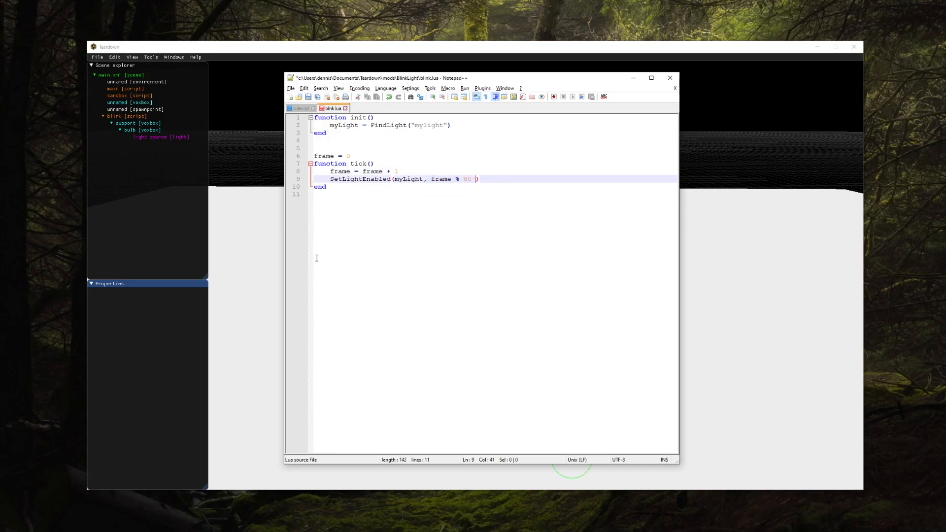
type("< 30")
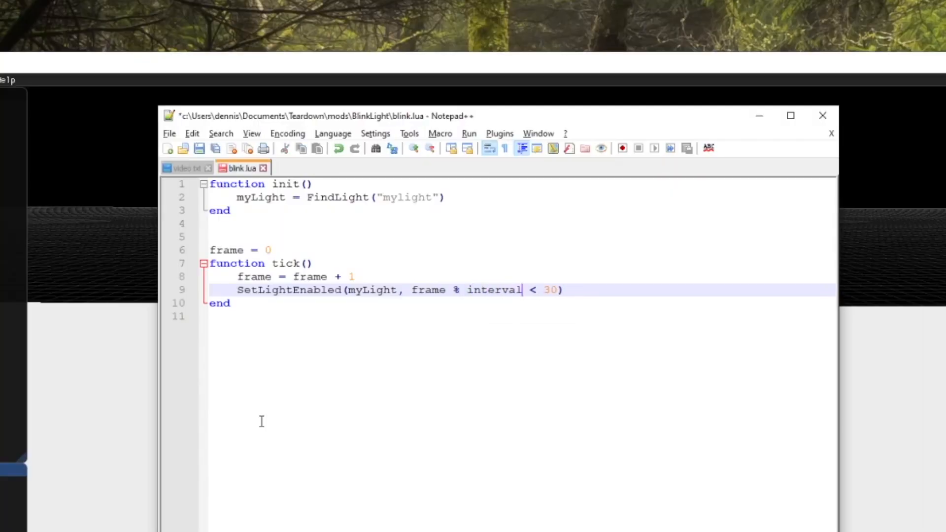
Use interval/2 in the condition, read interval via GetIntParam("interval"), and set interval=20 on the script
type("interval")
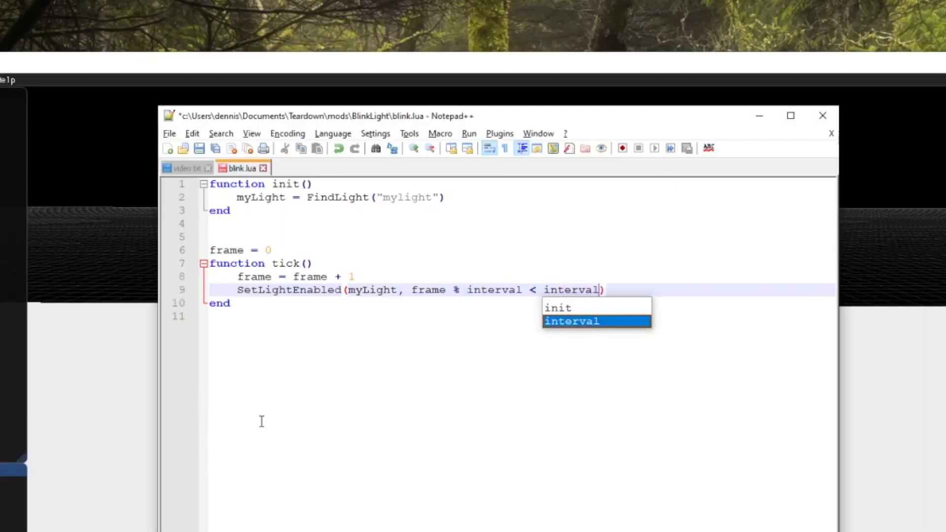
type("/2")
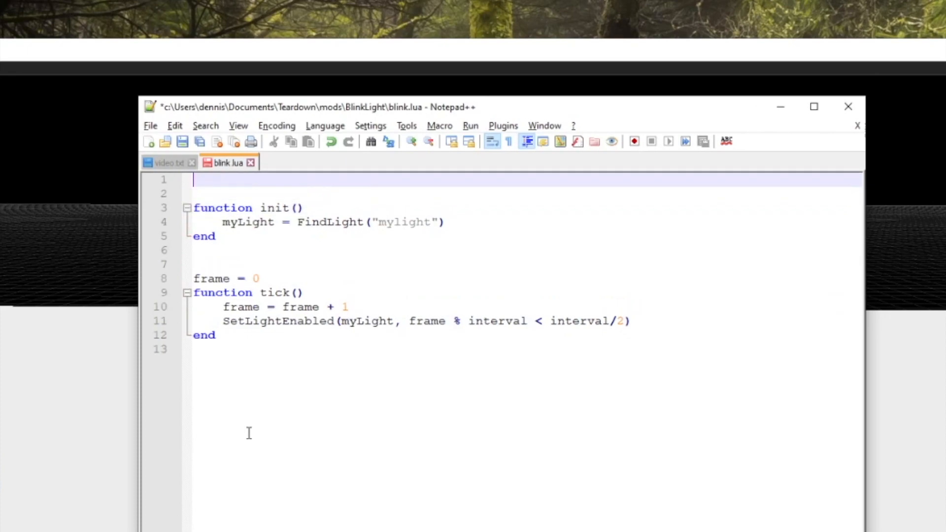
type("interval = GetInt")
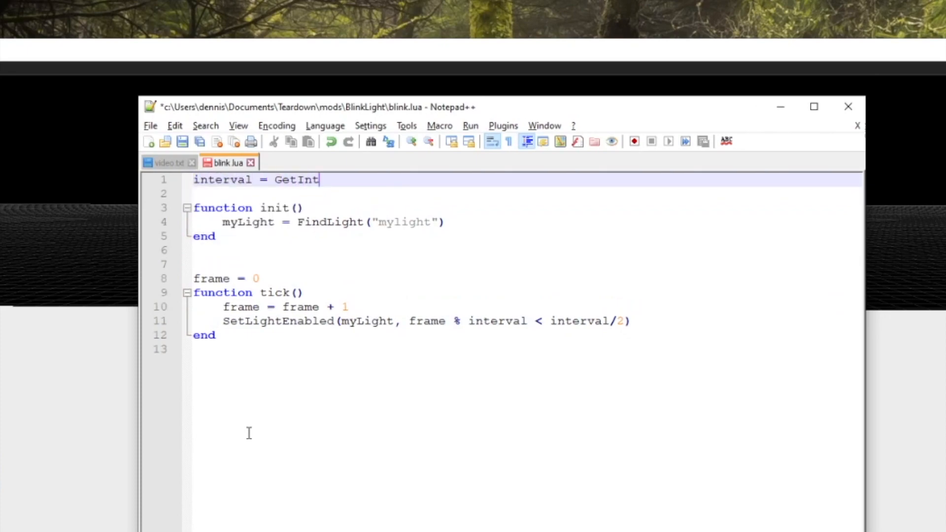
type("Param(\"")
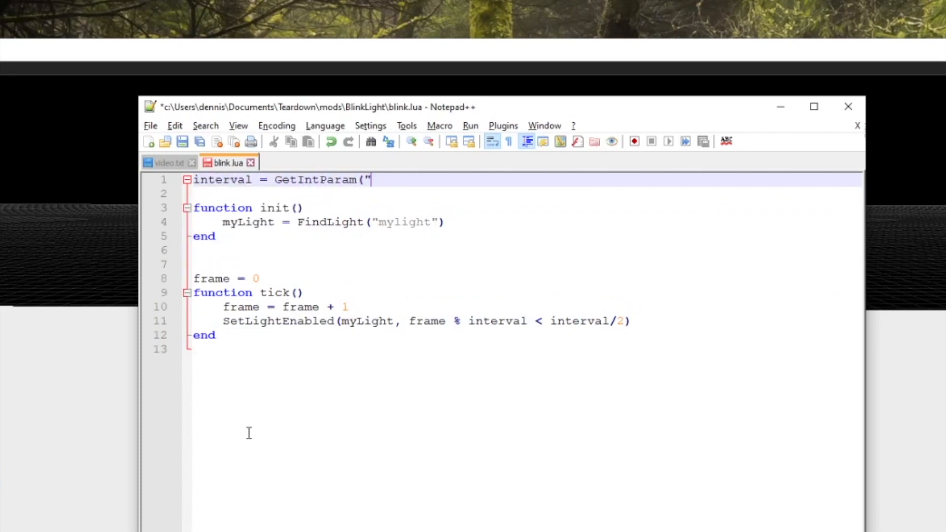
type("interval\"")
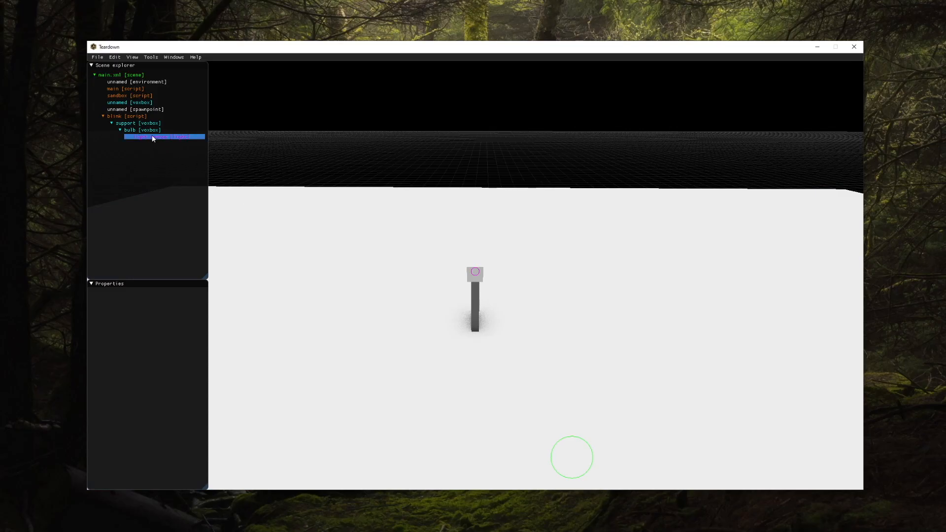
left_click(119, 116)
type("interval")
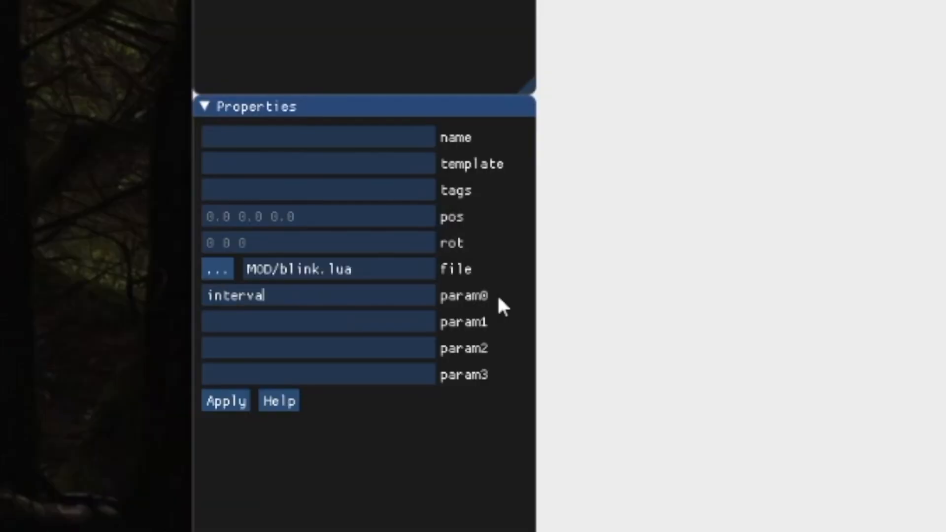
type("=20")
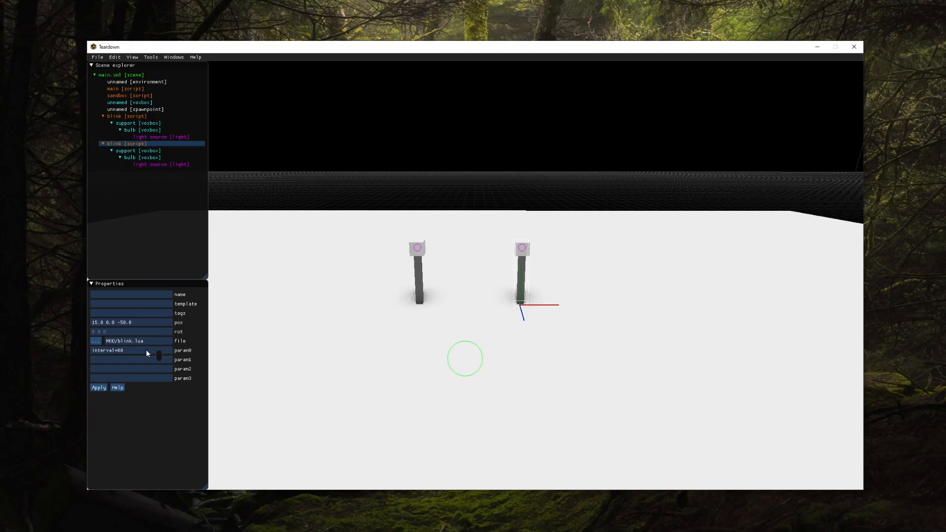
Set the second lamp post's blink interval parameter to 30
type("30")
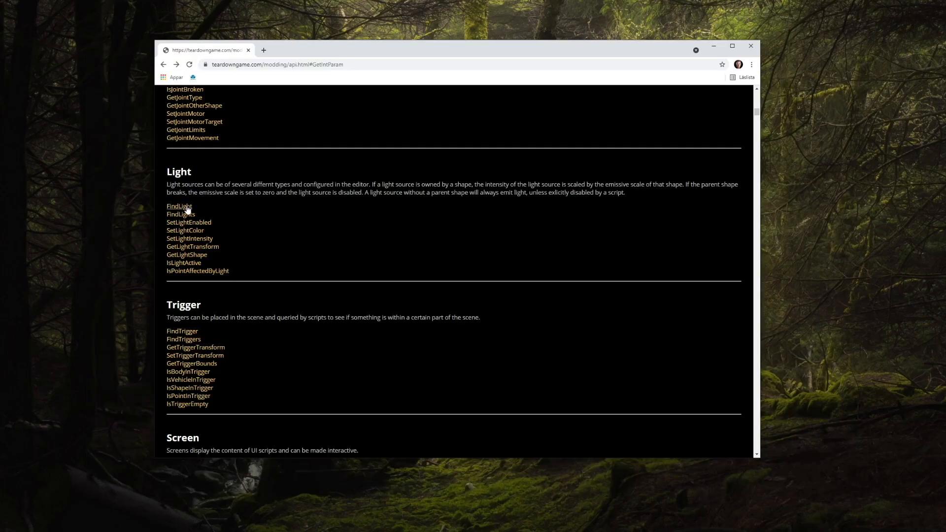
Open the FindLight entry under the Light section of the API docs
left_click(179, 206)
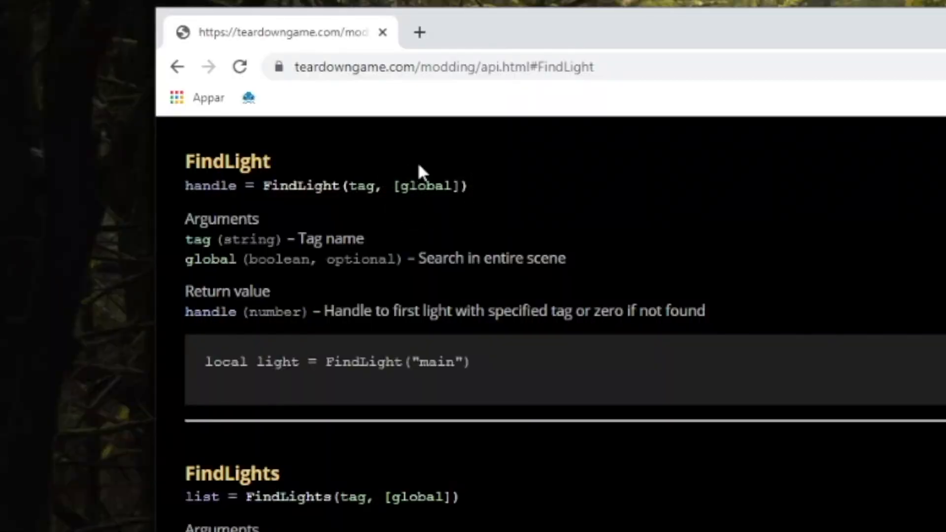
mouse_move(389, 204)
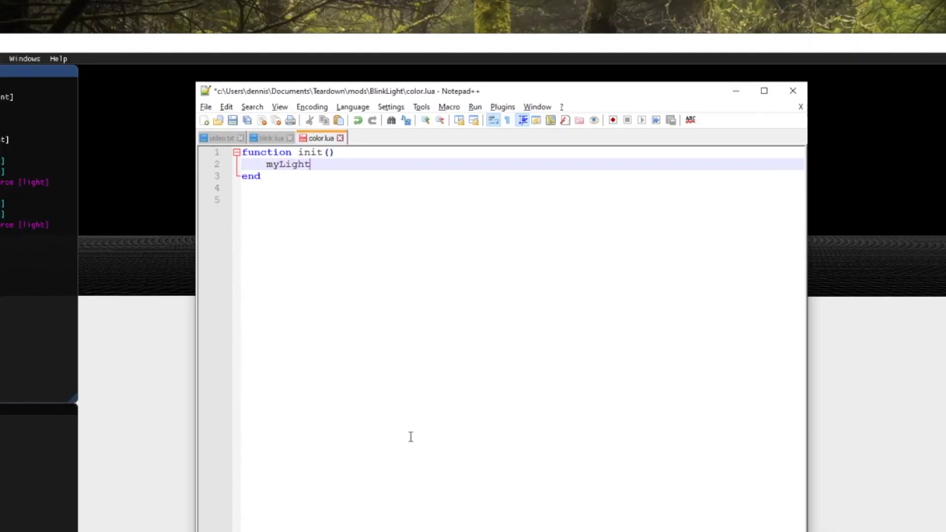
Store FindLights("mylight", true) in myLights inside color.lua's init() and begin function tick()
type("= FindLight(\"mylight\",")
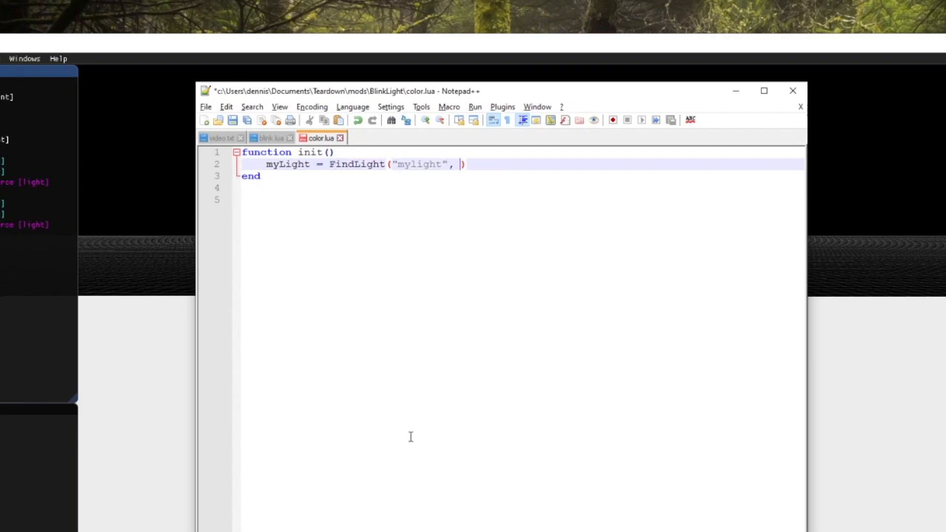
type("true")
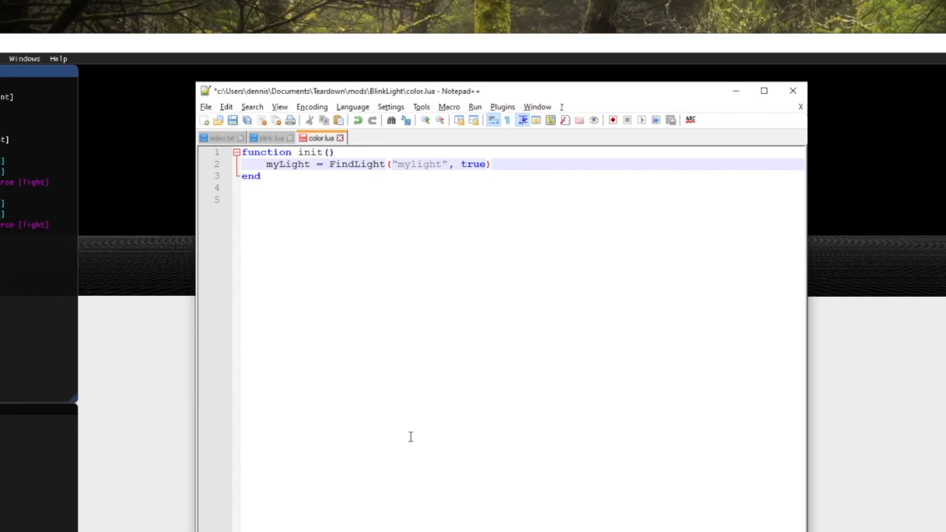
type("s")
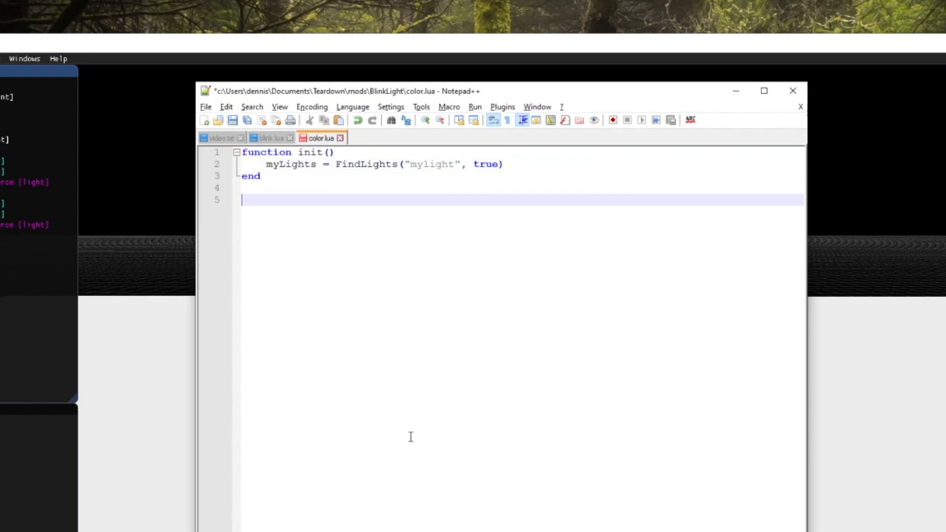
type("function tick()")
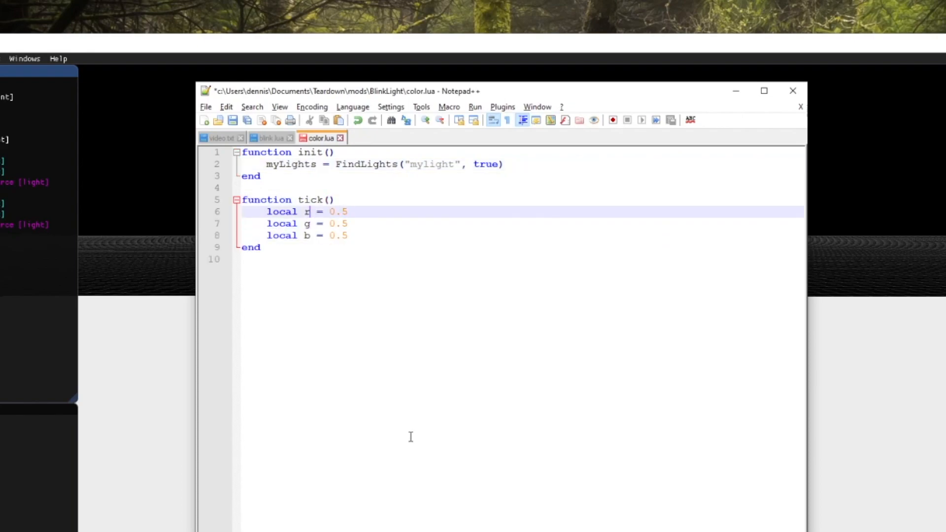
Make r oscillate as 0.5 + math.sin(GetTime()*3)*0.5
type("+ mat")
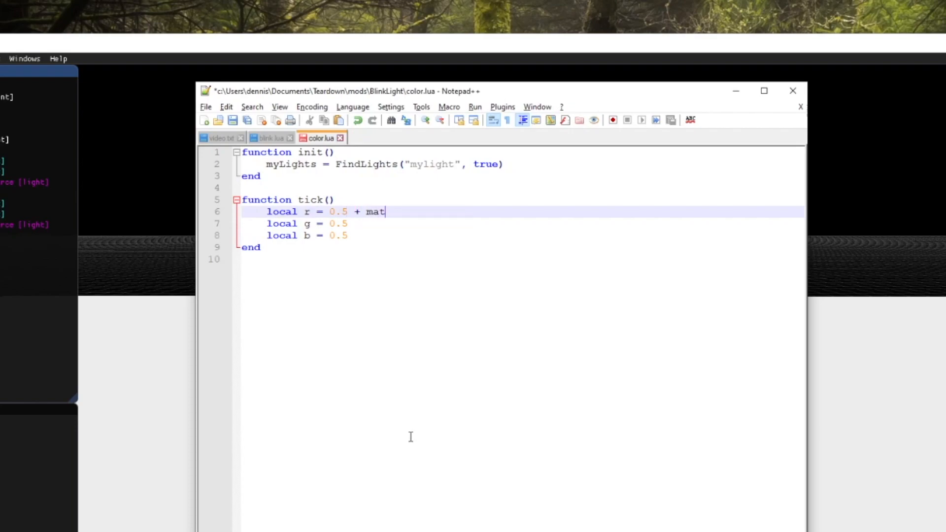
type("h.sin(Ge")
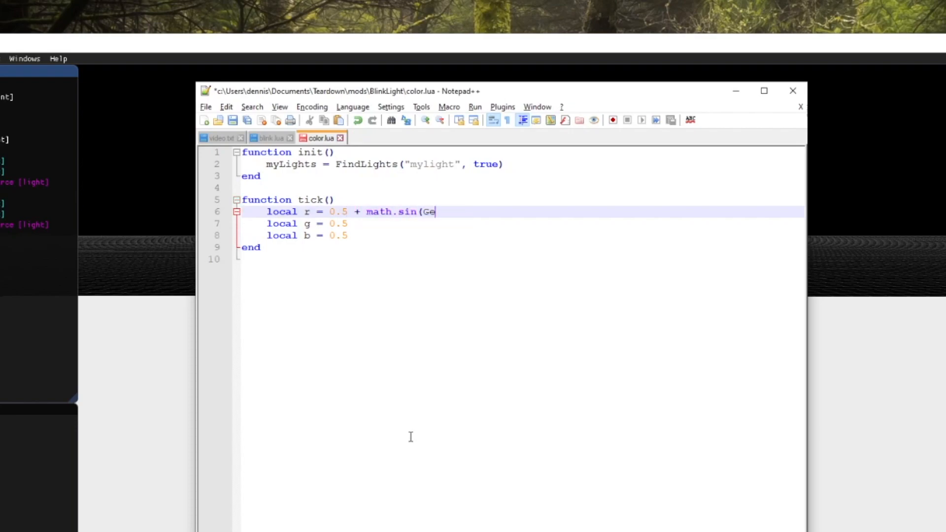
type("tTime()*3)*0.5")
type("for i=1,")
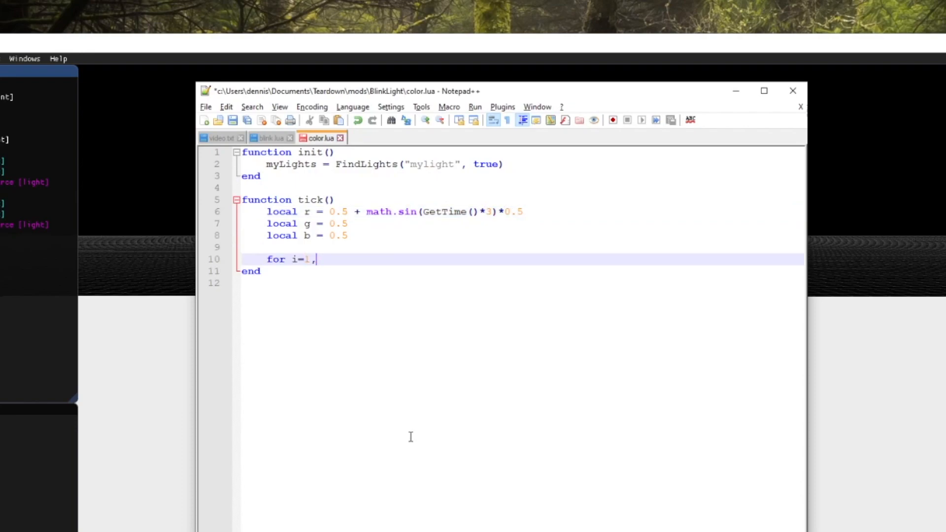
Loop over #myLights calling SetLightColor(myLights[i], r, g, b)
type("#myLights do")
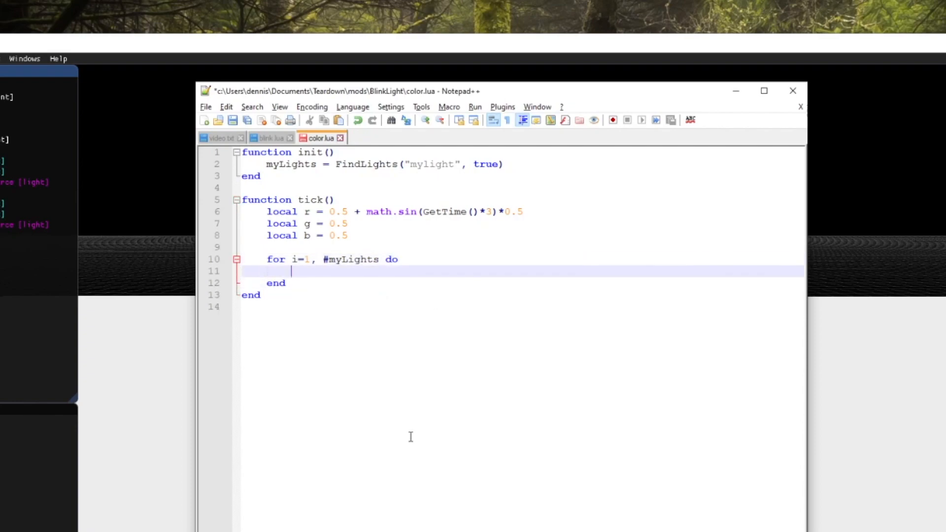
type("SetLightColor(myLights[i], r,")
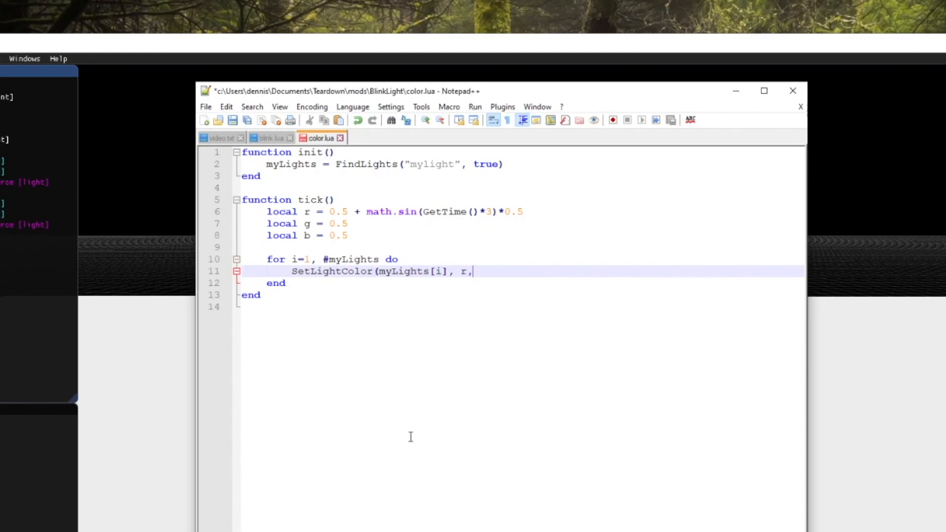
type("g, b)")
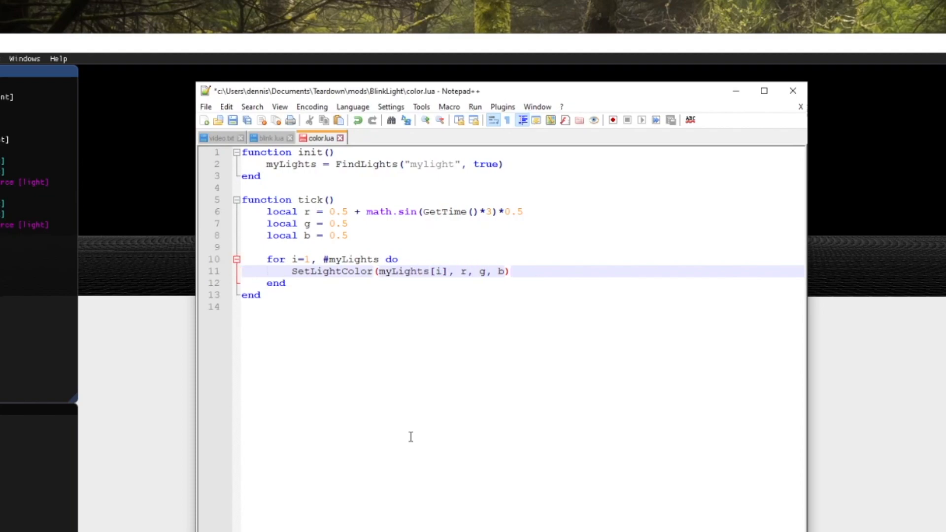